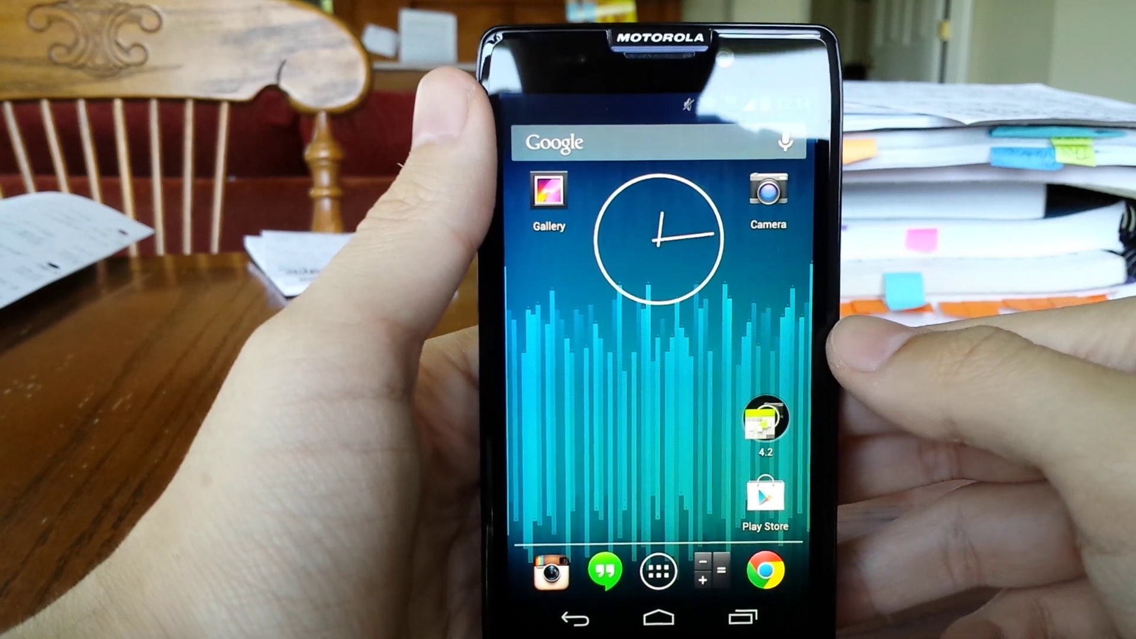
Step: Launch Gallery and view the room photosphere from the Camera album full screen
{"action": "left_click", "coordinate": [657, 577]}
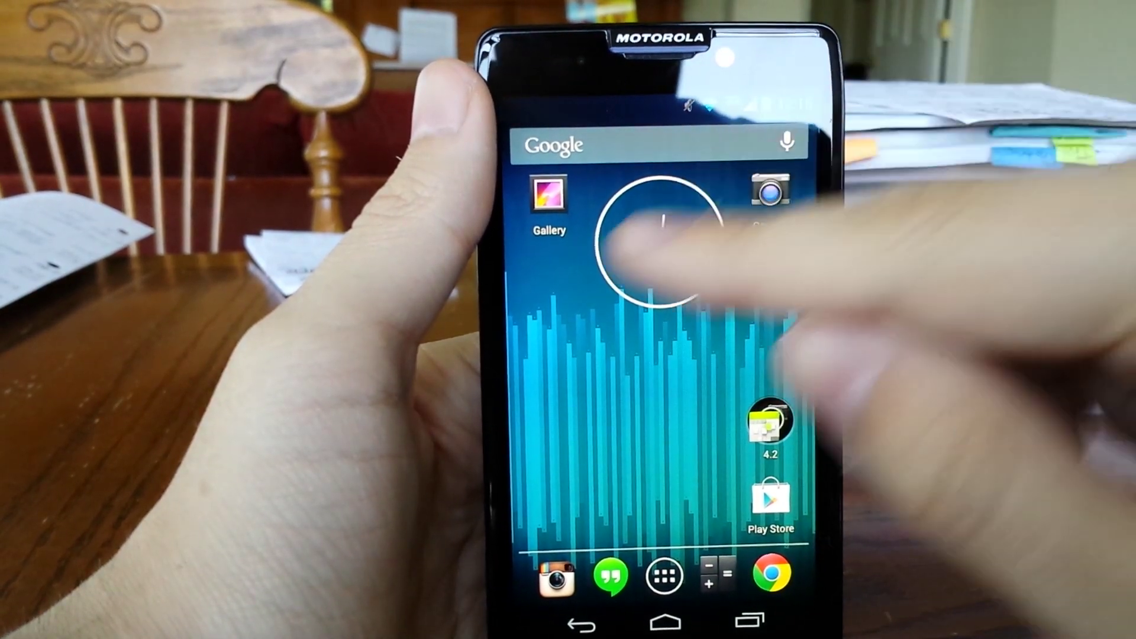
{"action": "left_click", "coordinate": [546, 205]}
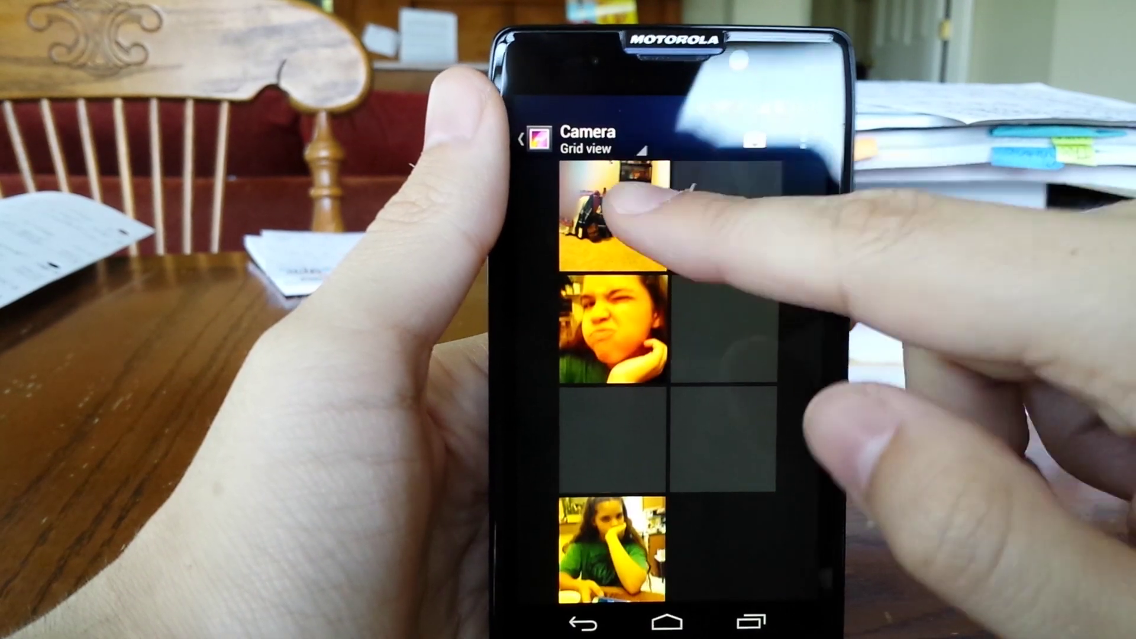
{"action": "left_click", "coordinate": [601, 211]}
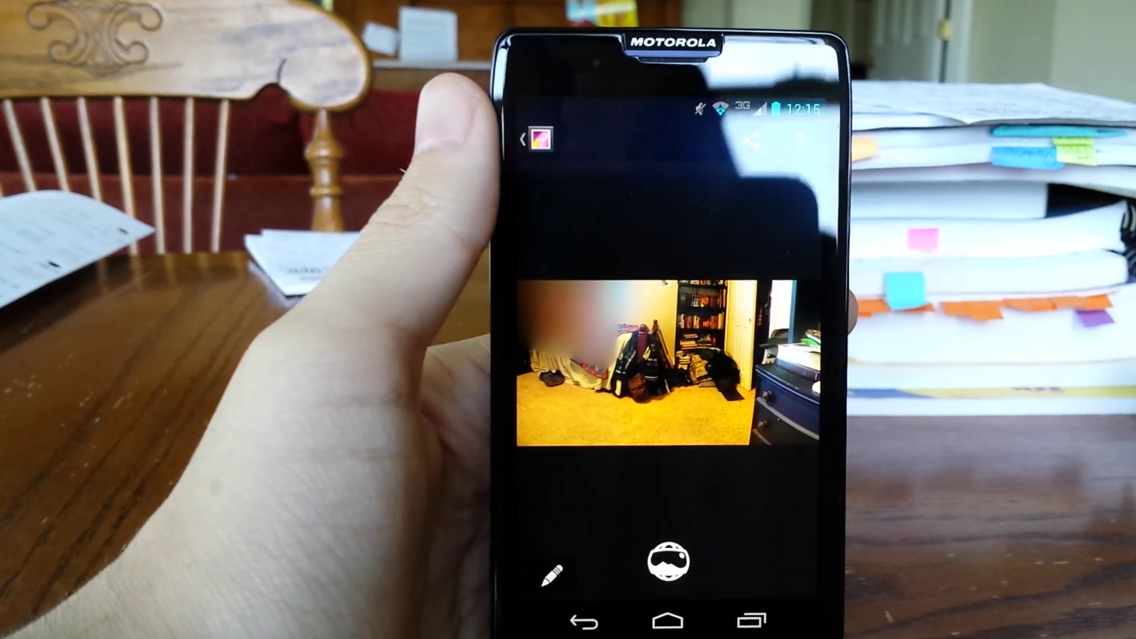